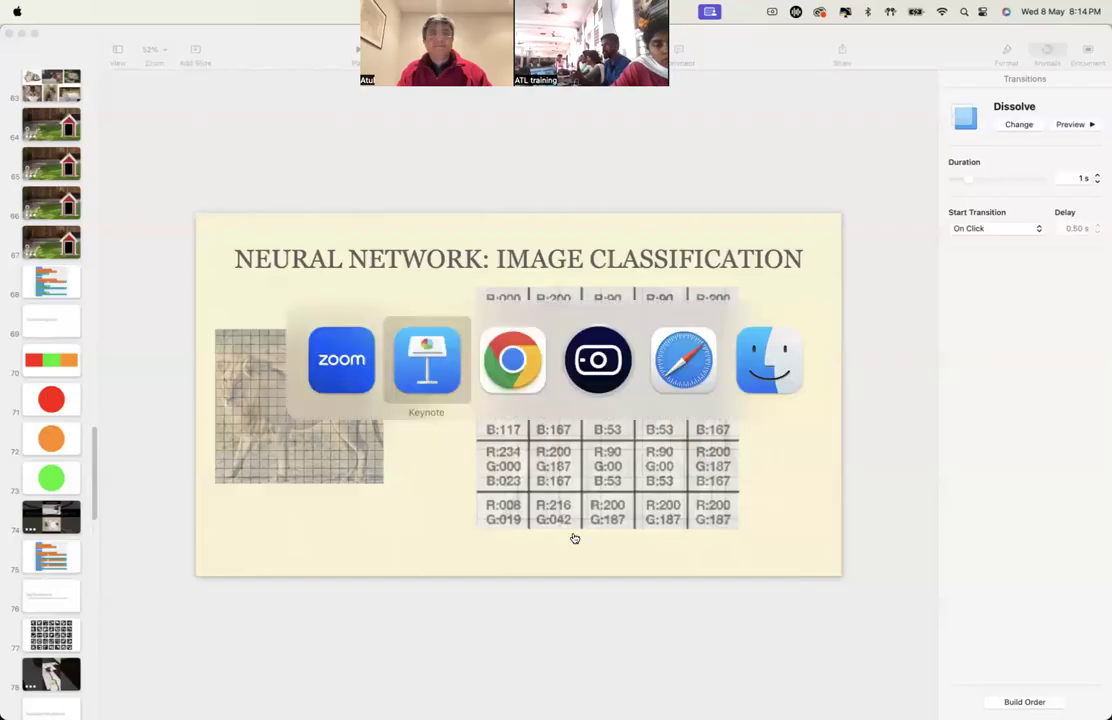
# Bring Camera Hub forward over Keynote to show the live iPhone camera feed
pyautogui.click(598, 360)
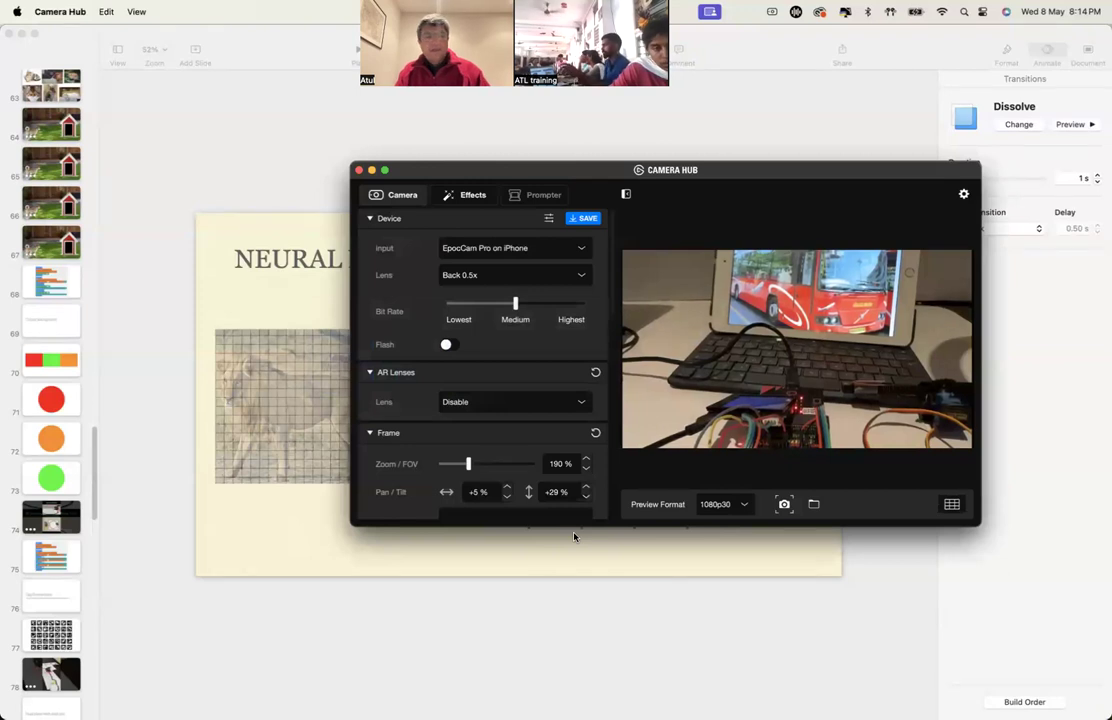